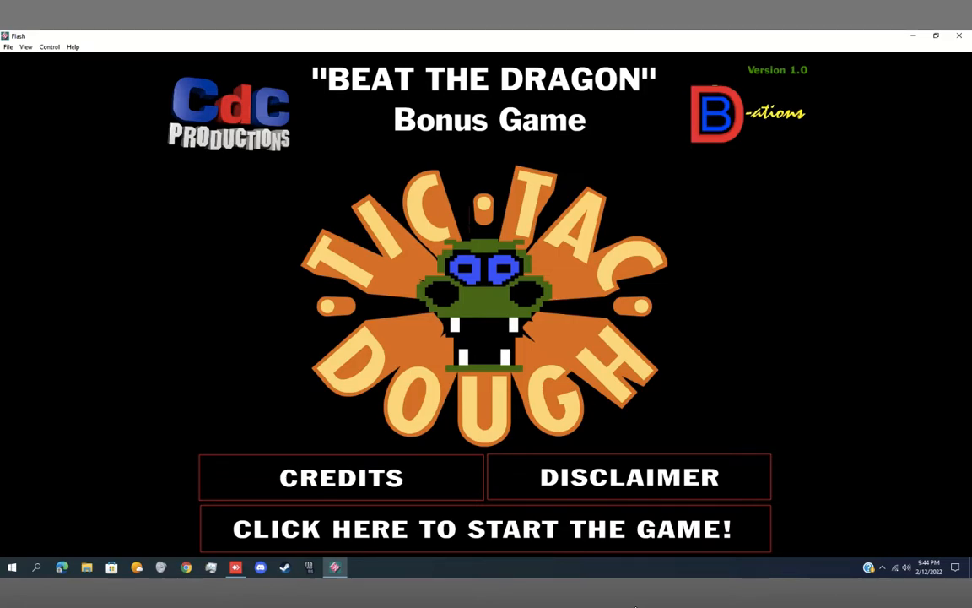
- Start the Beat the Dragon bonus game from the title screen
{"action": "left_click", "coordinate": [481, 530]}
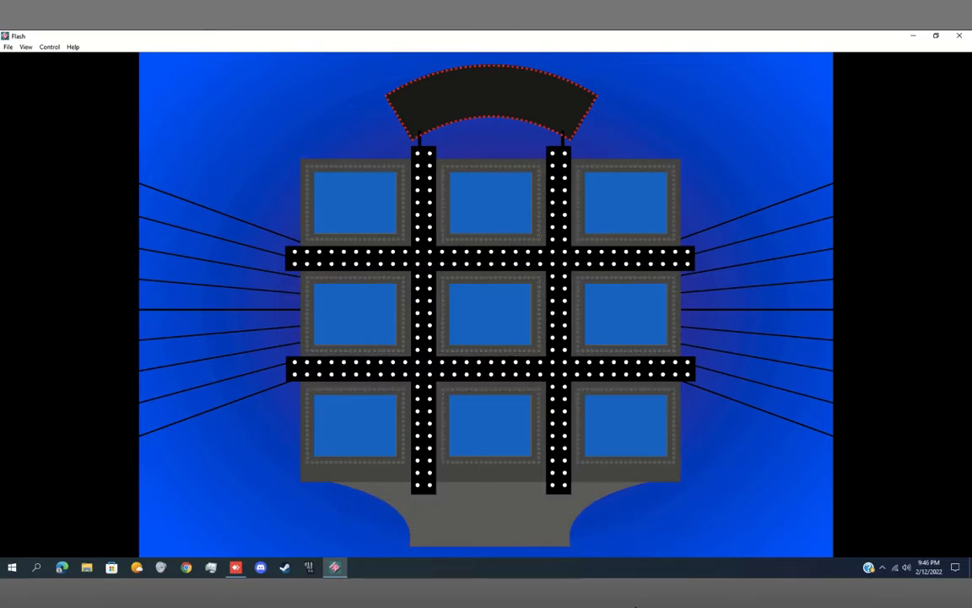
- Bring up the numbered boxes and uncover box 9, banking 300 for a $300 total
{"action": "left_click", "coordinate": [490, 317]}
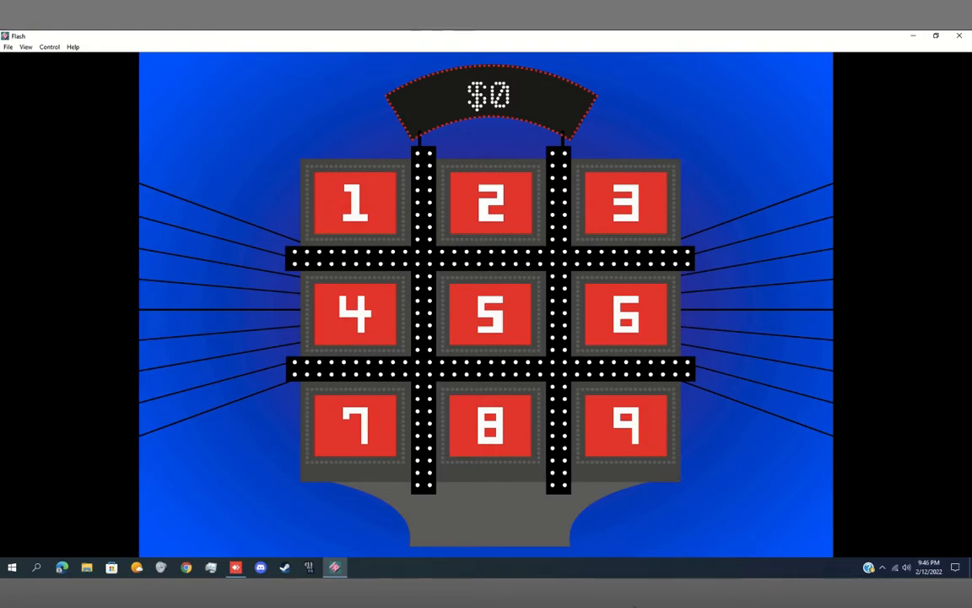
{"action": "left_click", "coordinate": [624, 427]}
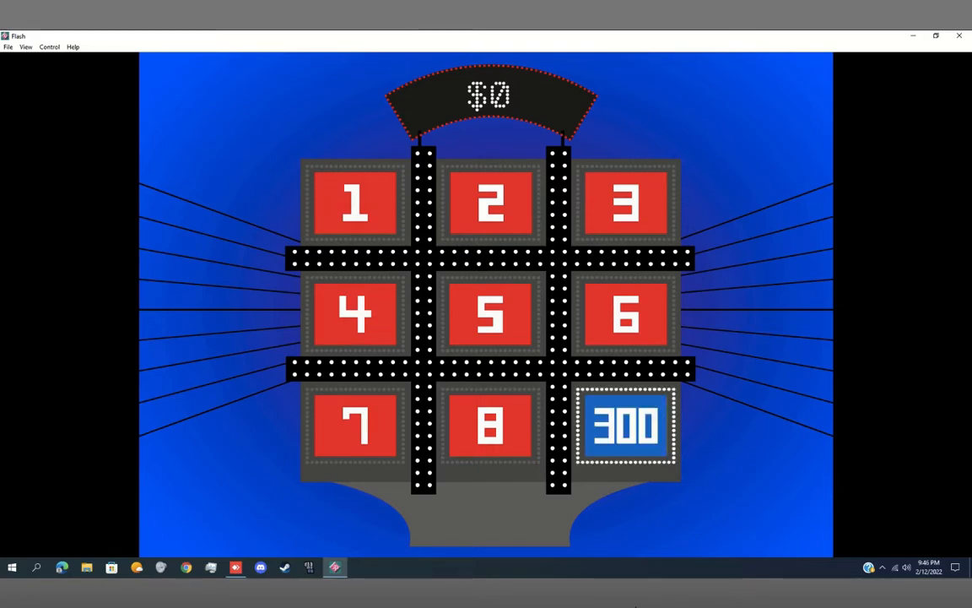
{"action": "left_click", "coordinate": [626, 428]}
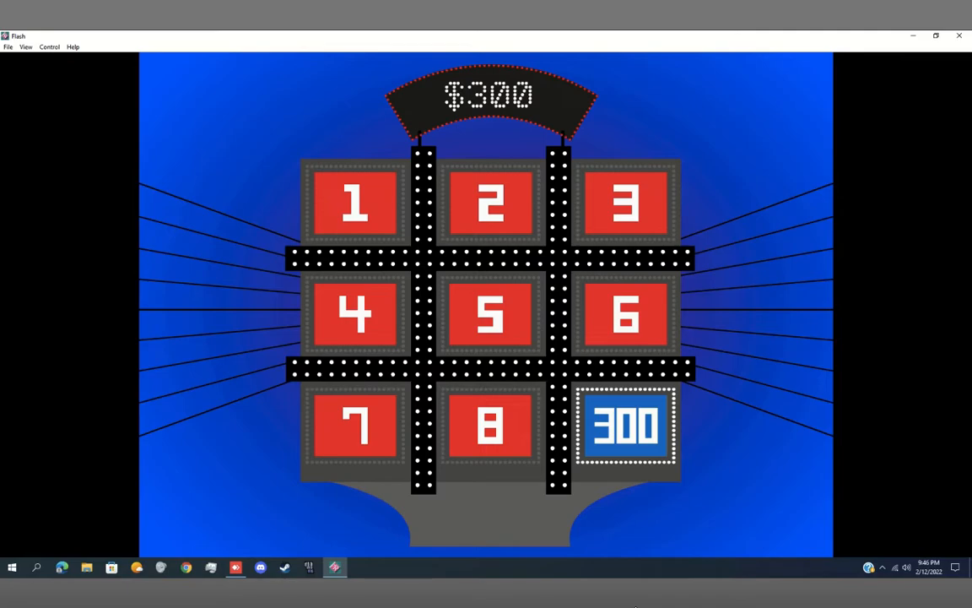
- Pick box 7 in the bottom-left corner, which hides the dragon and clears the bank
{"action": "left_click", "coordinate": [353, 428]}
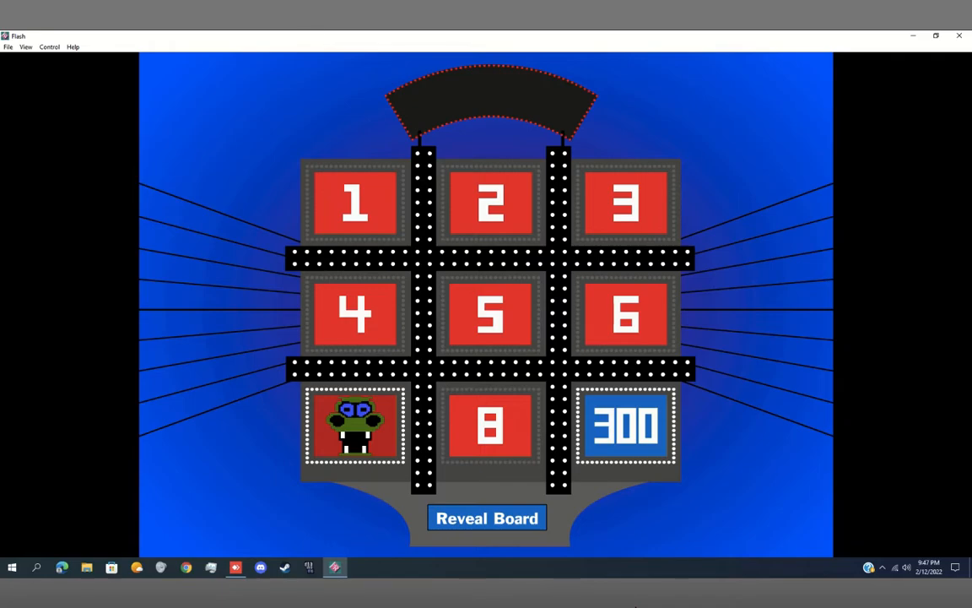
- Reveal the full board, showing TIC, TAC and the remaining cash values
{"action": "left_click", "coordinate": [488, 517]}
{"action": "type", "text": "$52"}
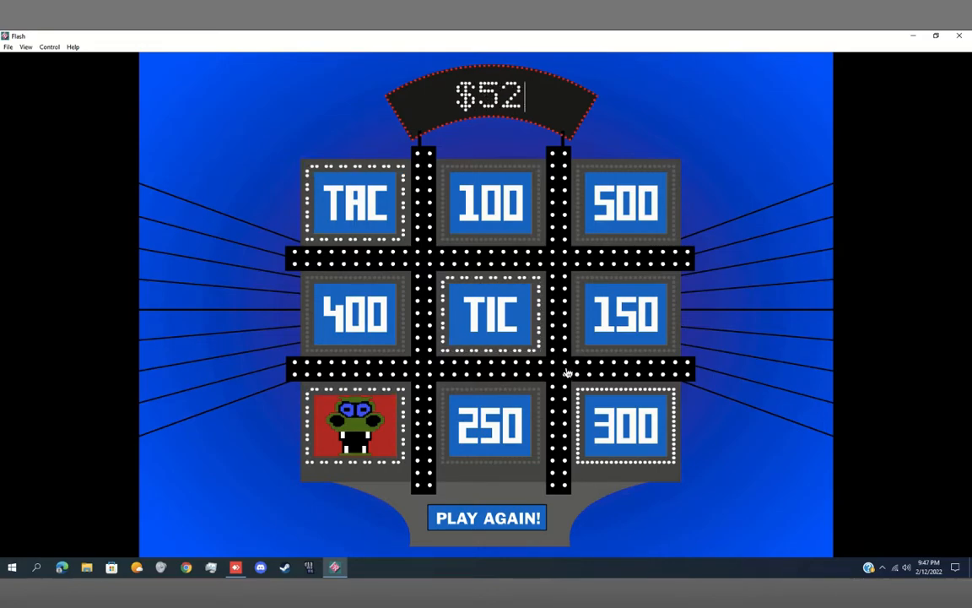
- Enter 500 in the marquee, close the Flash game window, and open File Explorer
{"action": "type", "text": "500"}
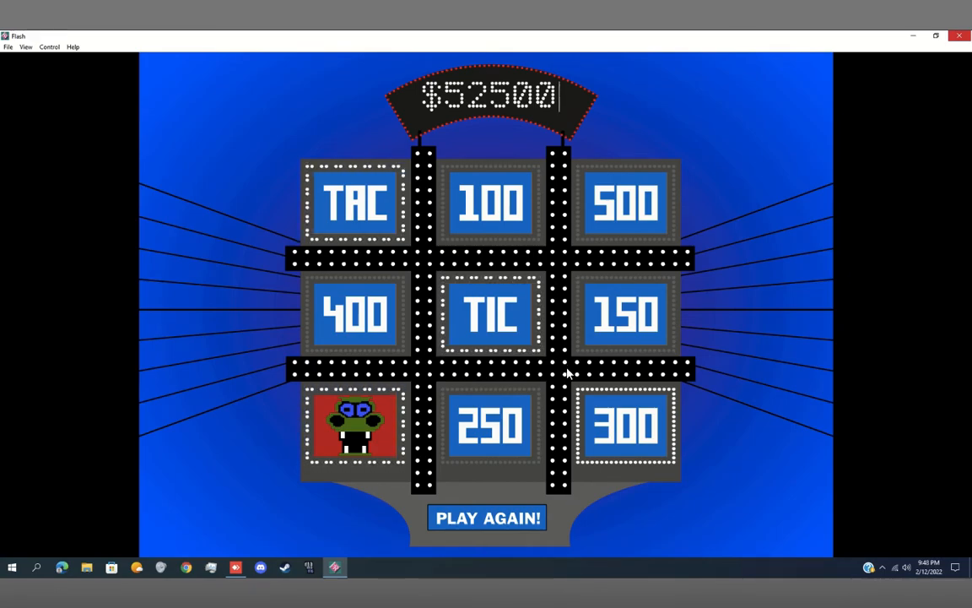
{"action": "left_click", "coordinate": [956, 35]}
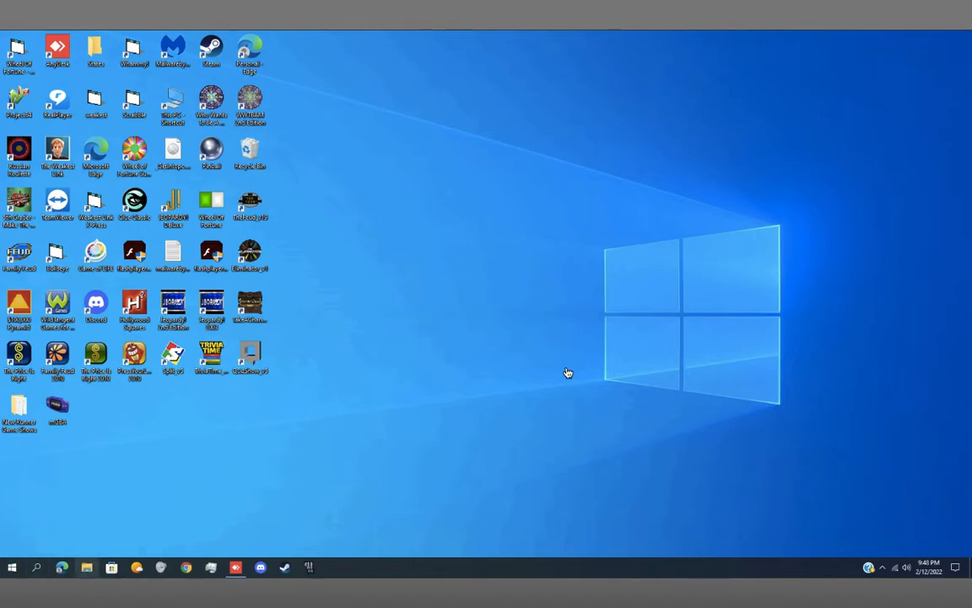
{"action": "left_click", "coordinate": [85, 567]}
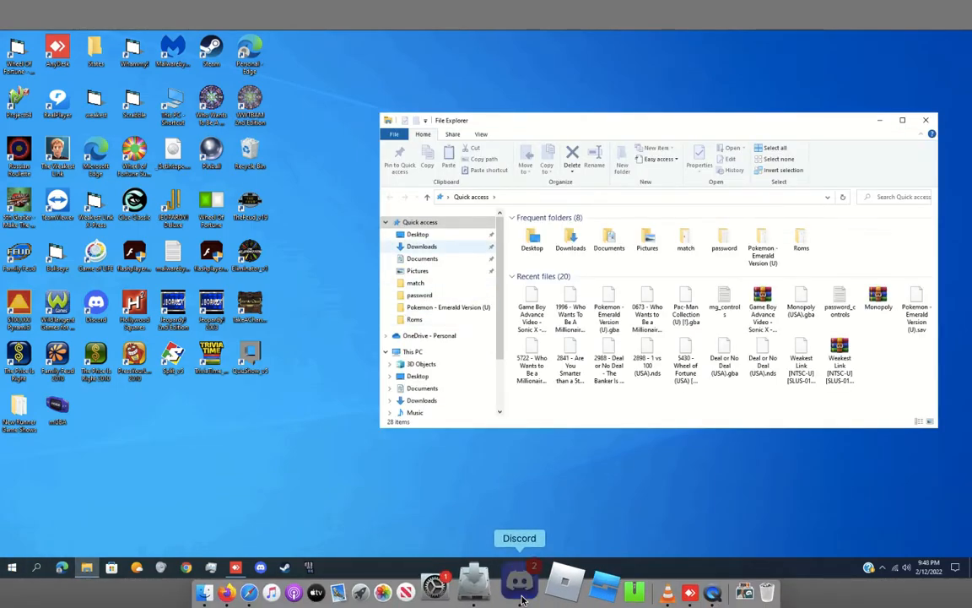
{"action": "left_click", "coordinate": [520, 567]}
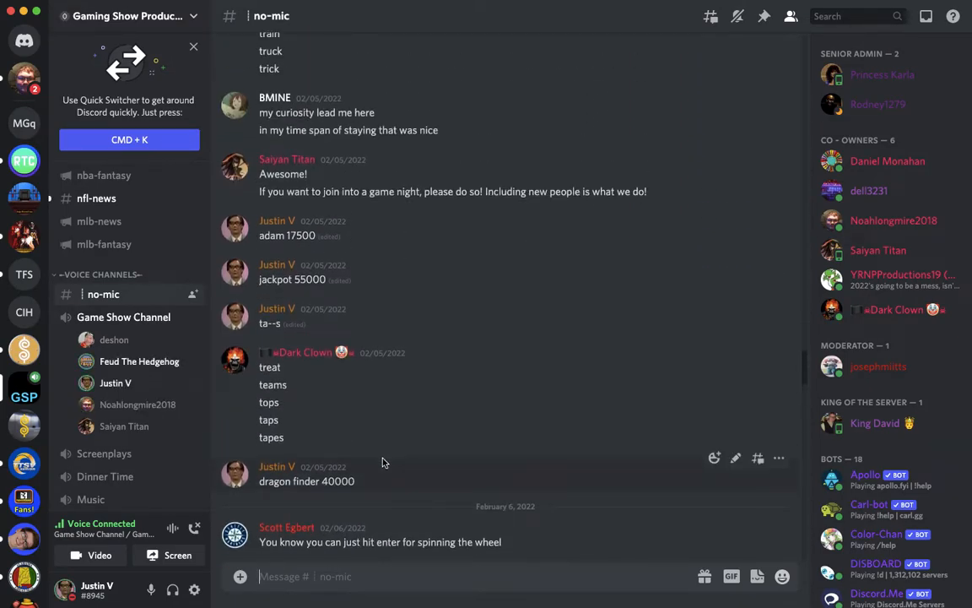
{"action": "mouse_move", "coordinate": [392, 462]}
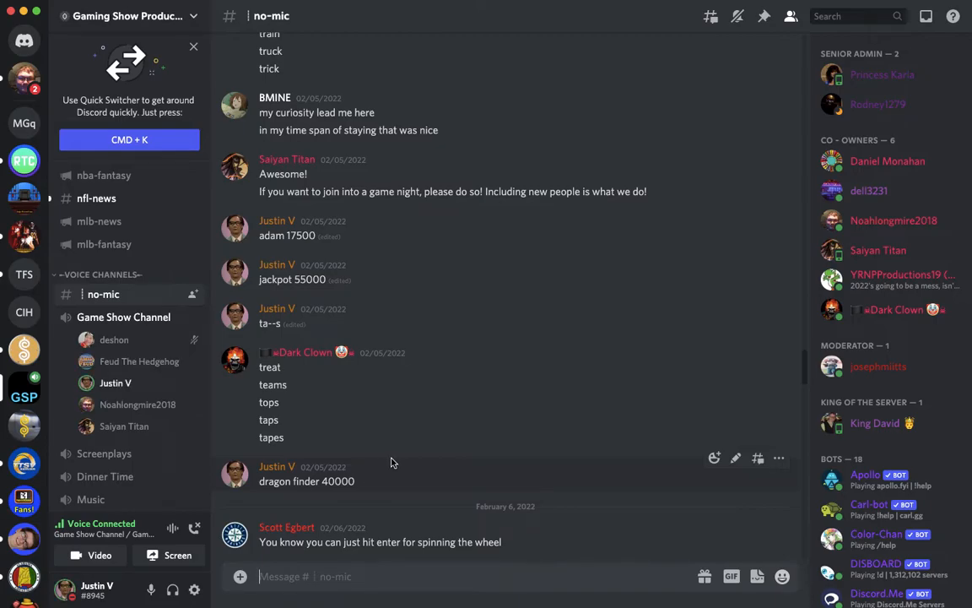
{"action": "mouse_move", "coordinate": [440, 547]}
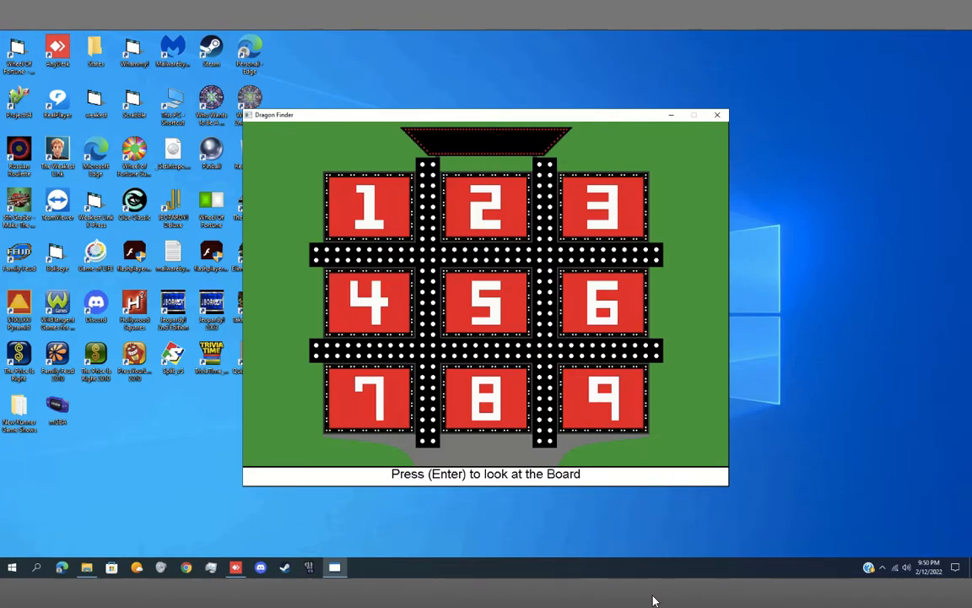
- Dismiss the 'Press (Enter) to look at the Board' prompt to view the nine-box board
{"action": "key", "text": "enter"}
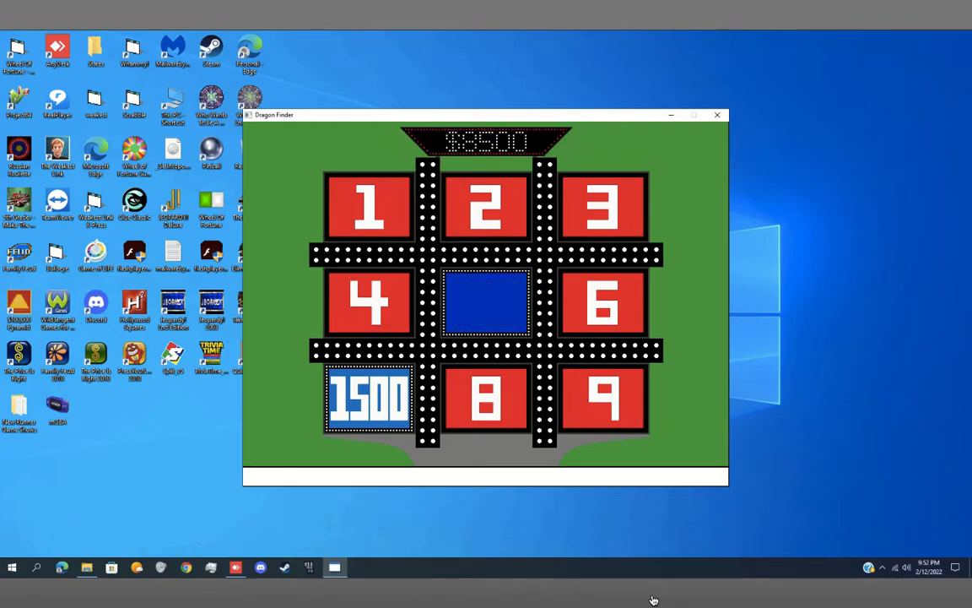
- Uncover box 5 (1000), box 1 (500) and box 3 (1000) in Dragon Finder
{"action": "left_click", "coordinate": [486, 304]}
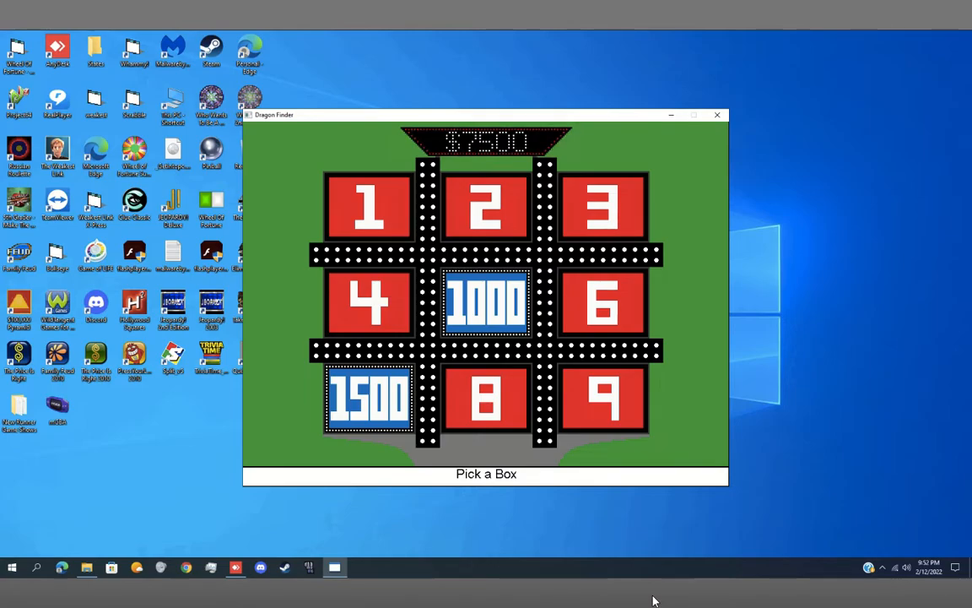
{"action": "left_click", "coordinate": [372, 207]}
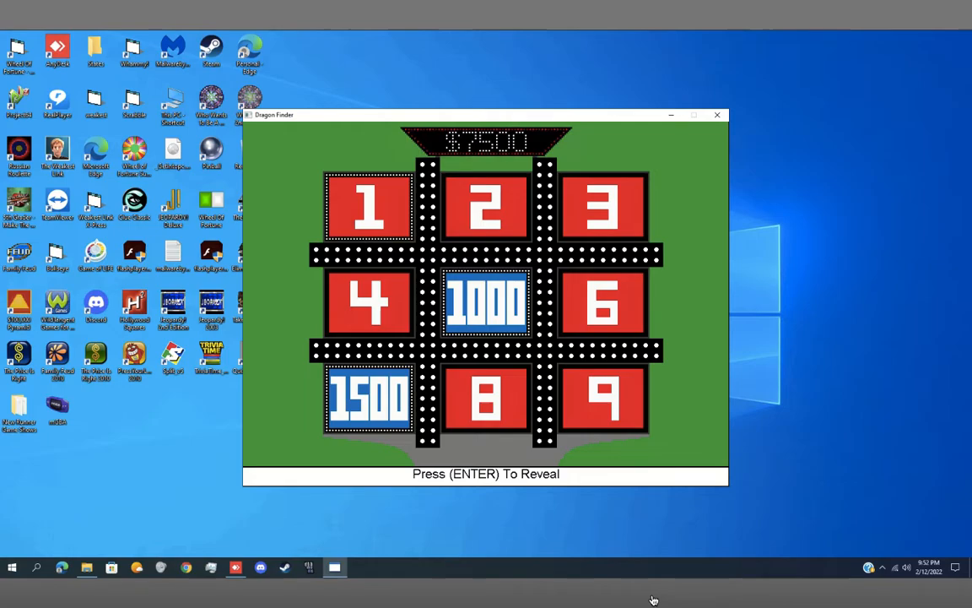
{"action": "key", "text": "Enter"}
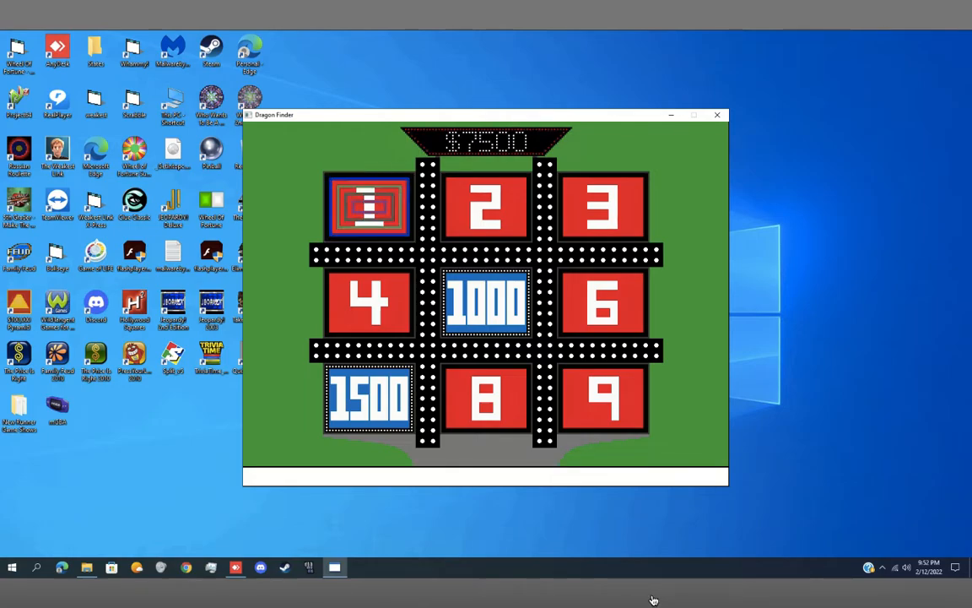
{"action": "left_click", "coordinate": [369, 207]}
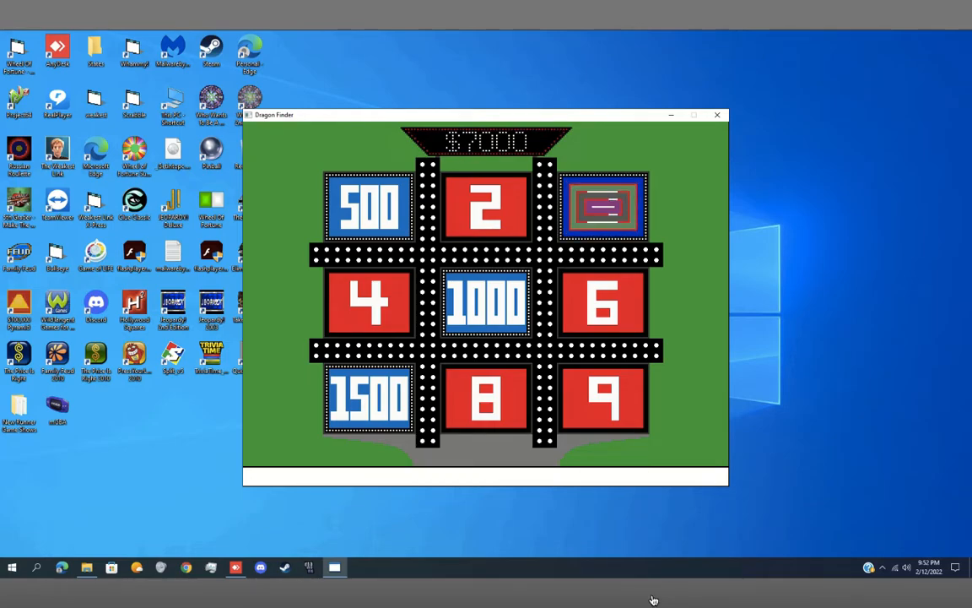
{"action": "left_click", "coordinate": [602, 207]}
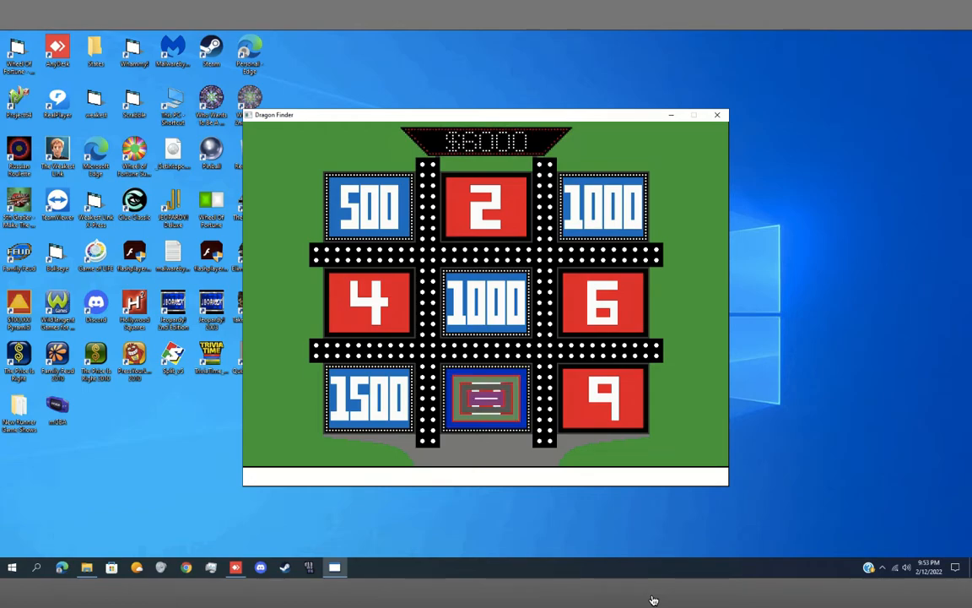
- Uncover 500 behind box 8, then reveal box 6 and the rest of the board
{"action": "left_click", "coordinate": [485, 398]}
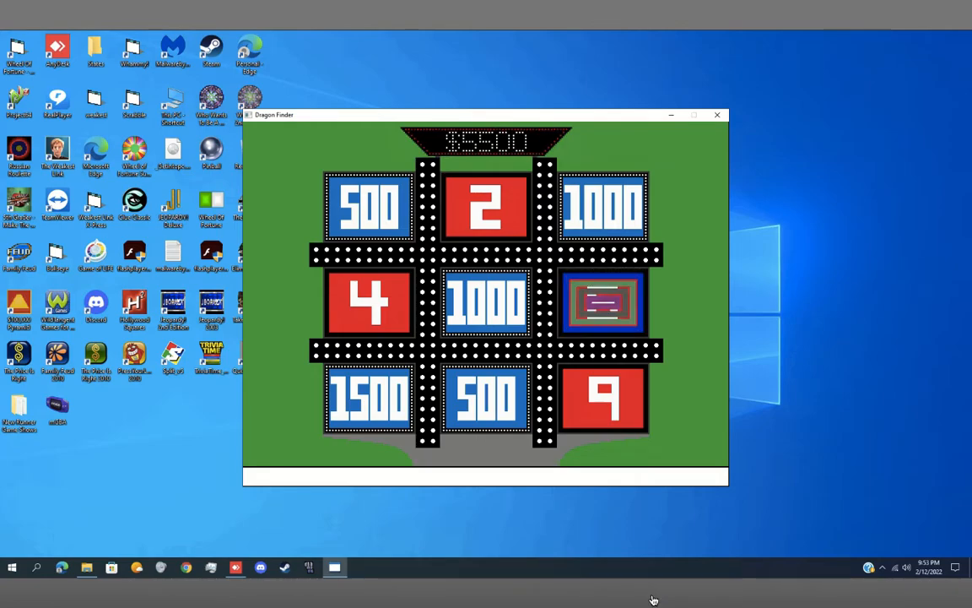
{"action": "left_click", "coordinate": [604, 302]}
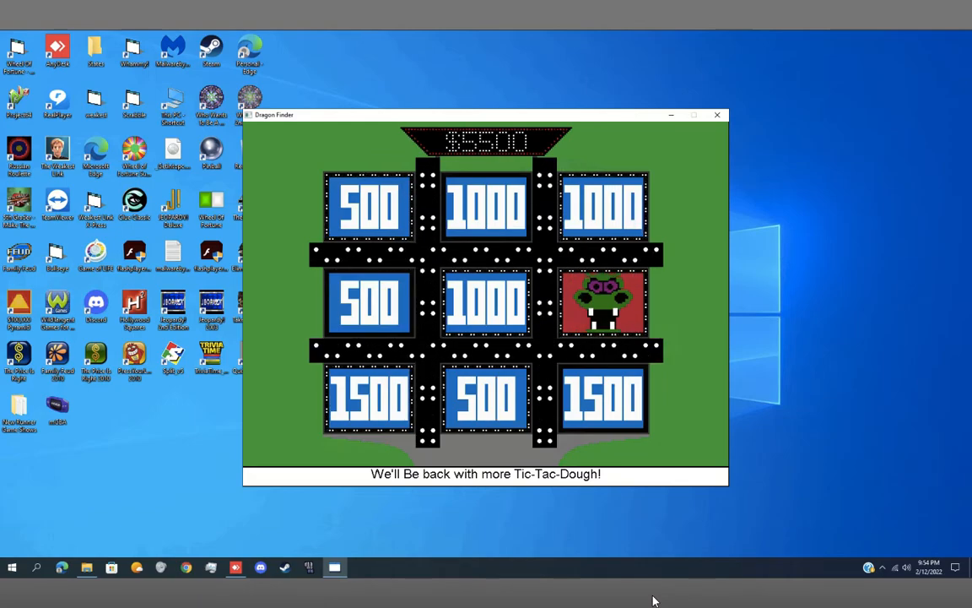
- Close the Dragon Finder window once the revealed board ends at $5500
{"action": "left_click", "coordinate": [717, 114]}
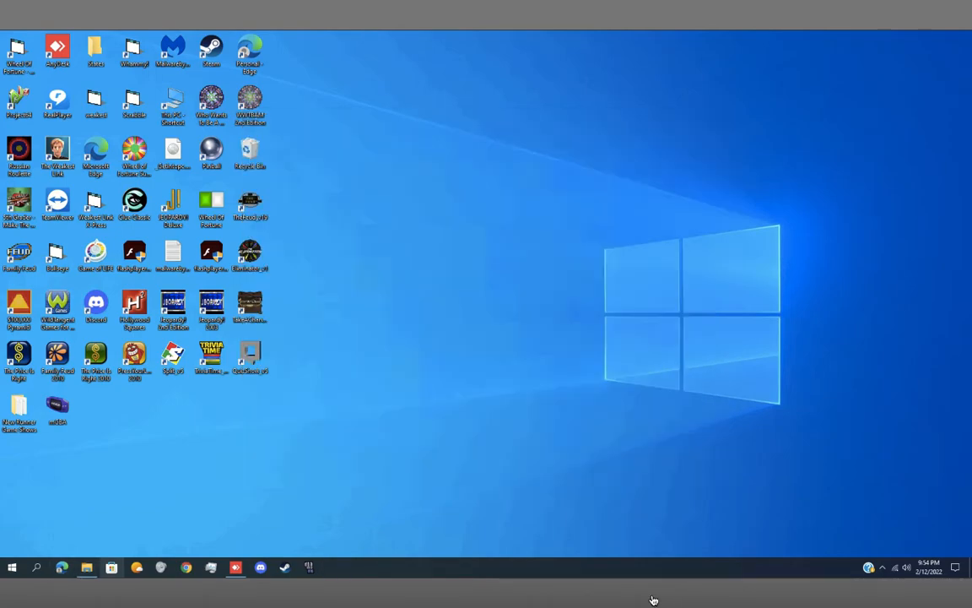